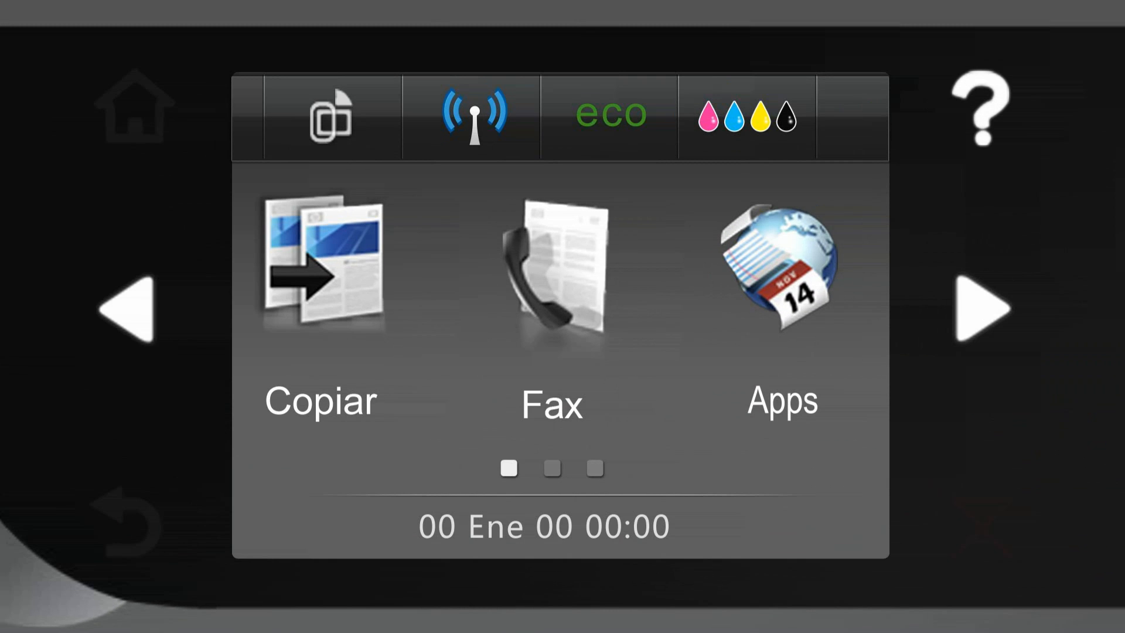
# Step: Open Configuración from the home screen and page down to Preferencias and Informes
pyautogui.click(981, 308)
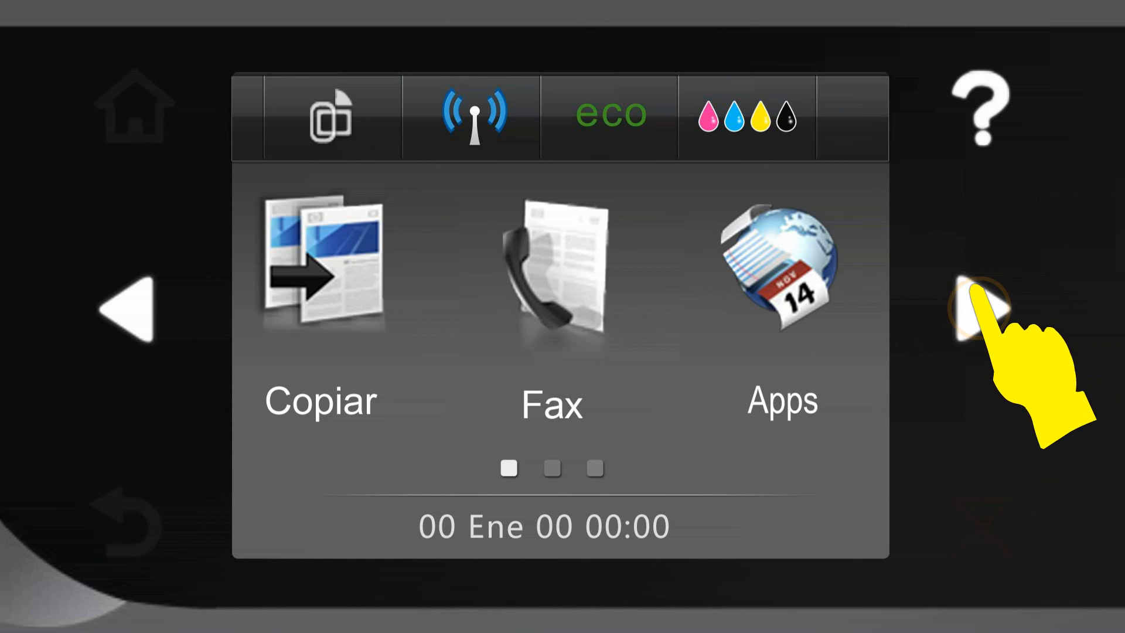
pyautogui.click(976, 312)
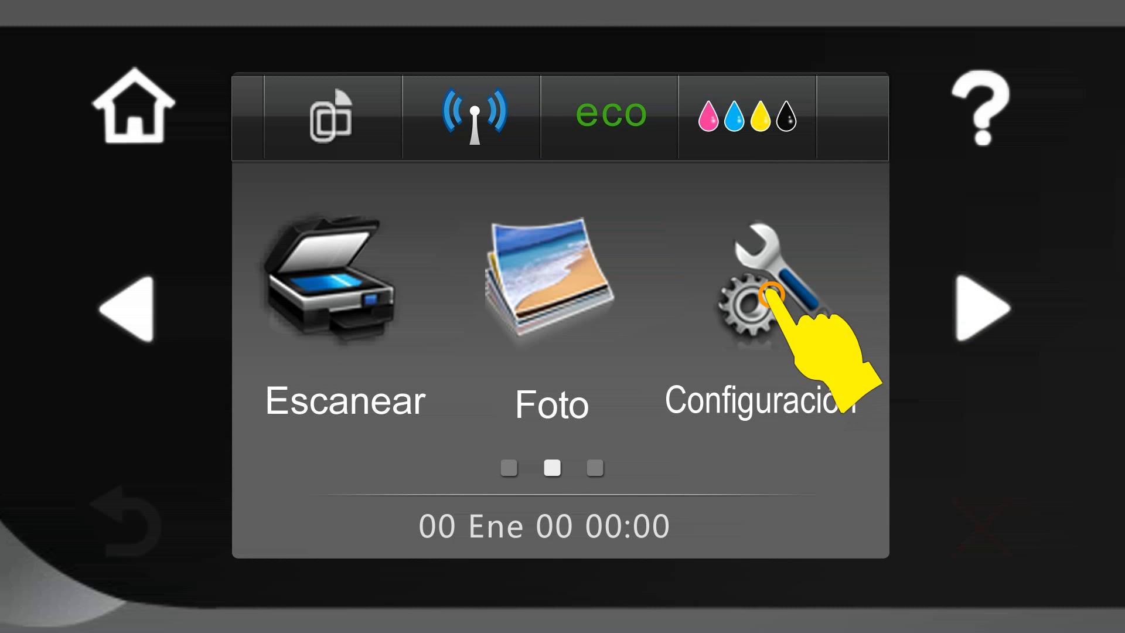
pyautogui.click(770, 301)
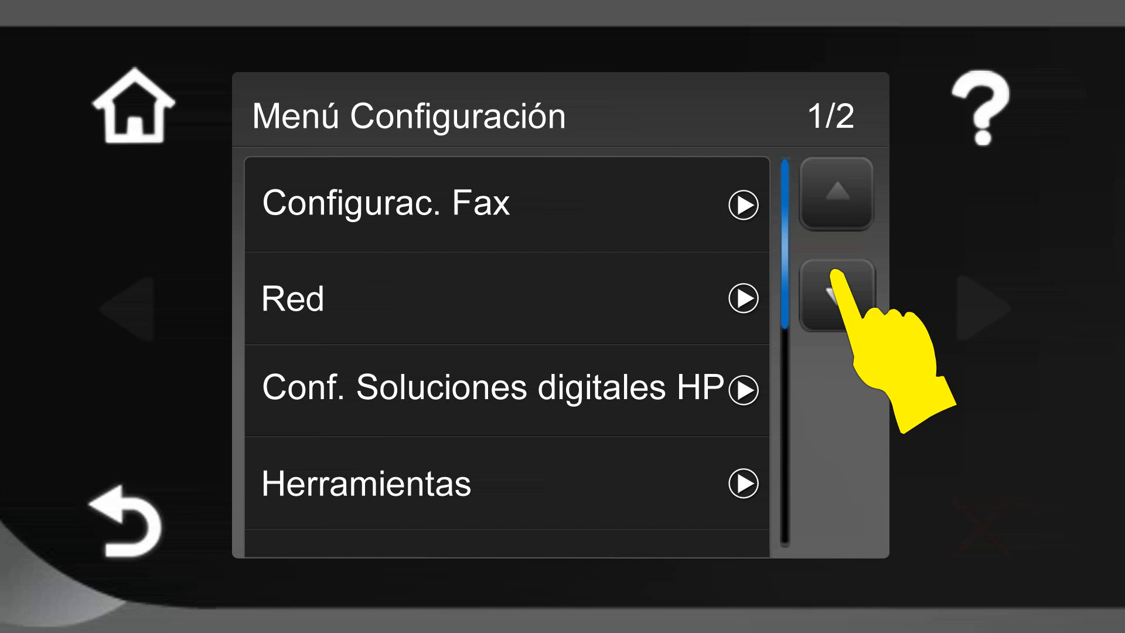
pyautogui.click(836, 294)
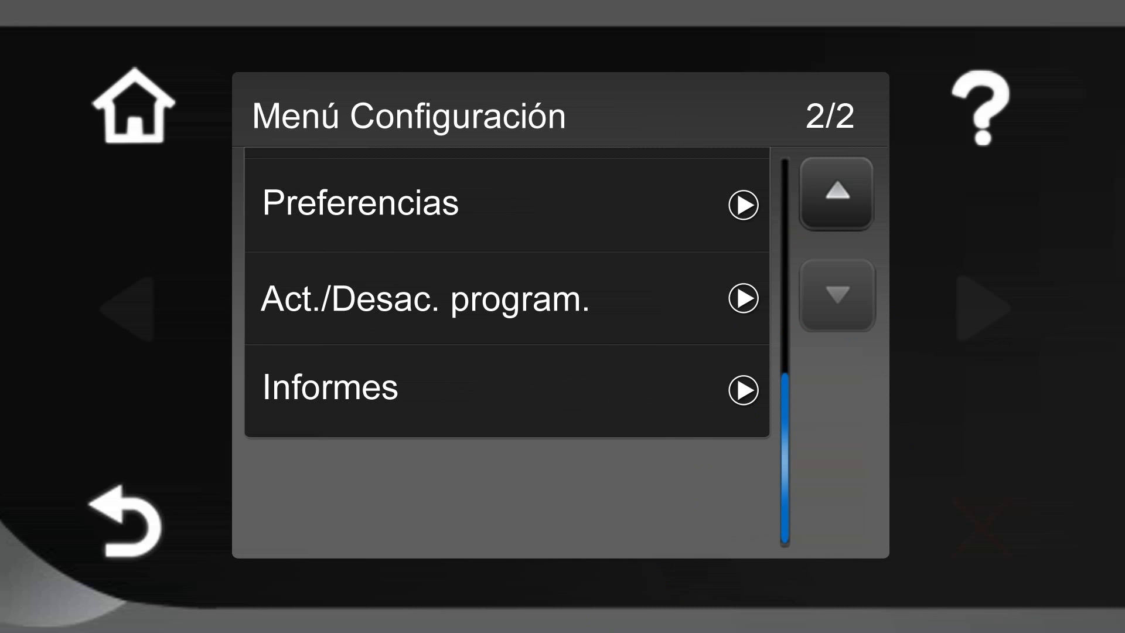
# Step: Change the Idioma preference from Spanish to English and confirm with Yes
pyautogui.click(378, 205)
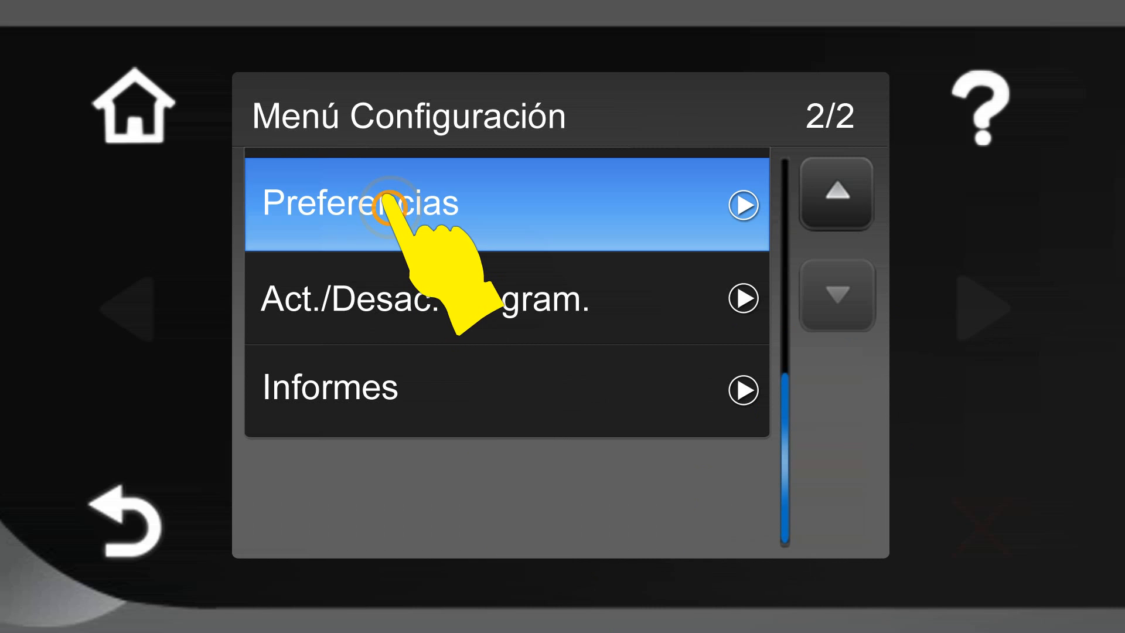
pyautogui.click(385, 208)
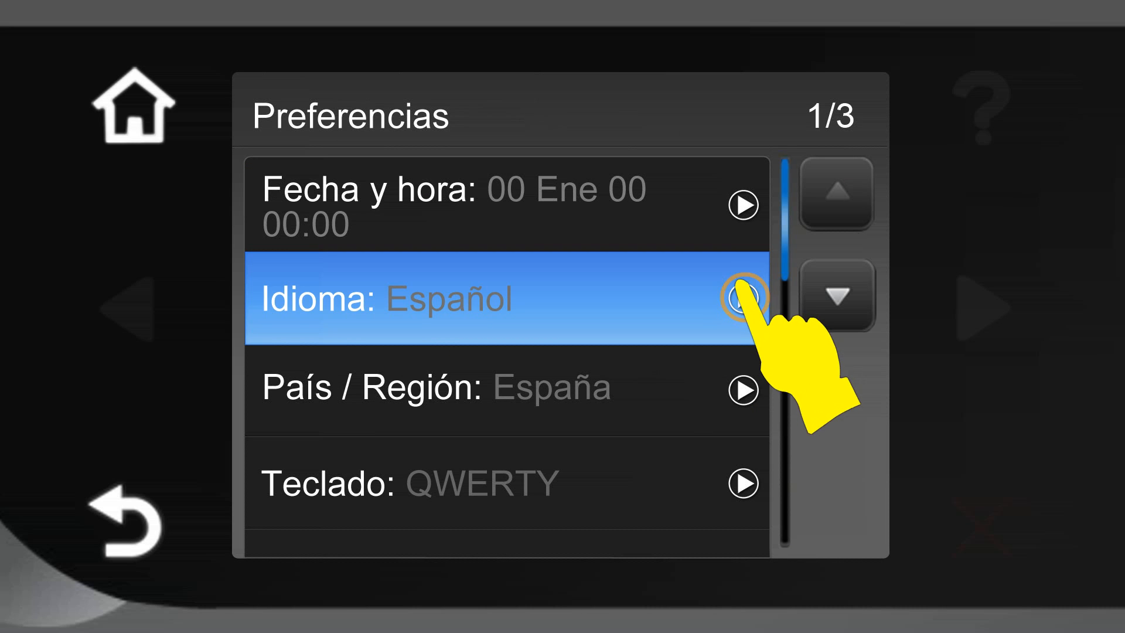
pyautogui.click(742, 296)
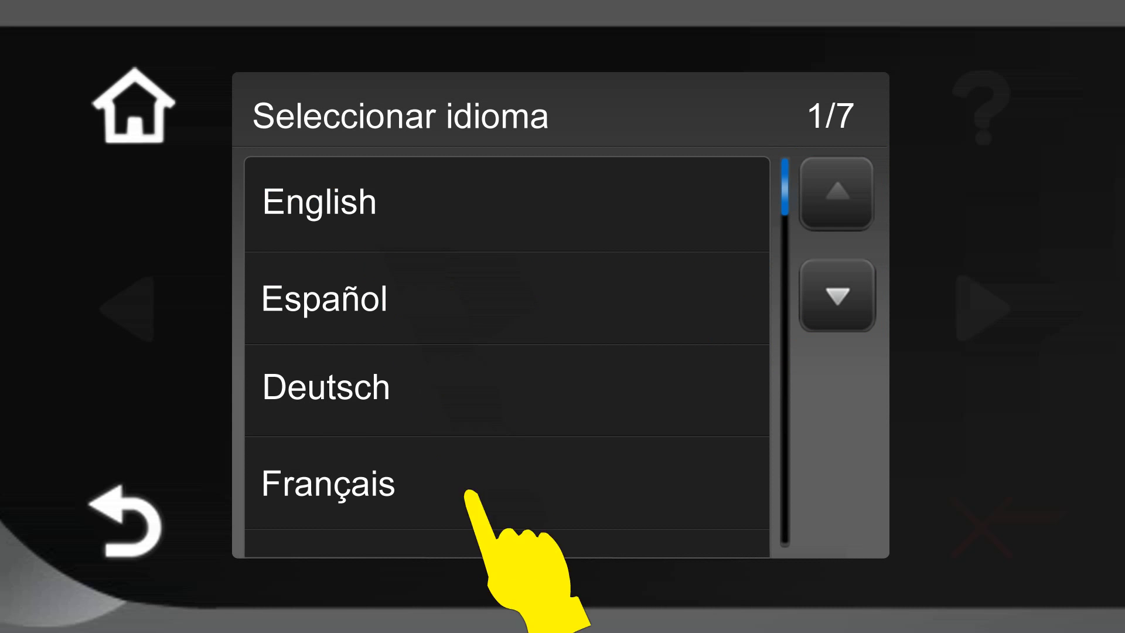
pyautogui.click(319, 203)
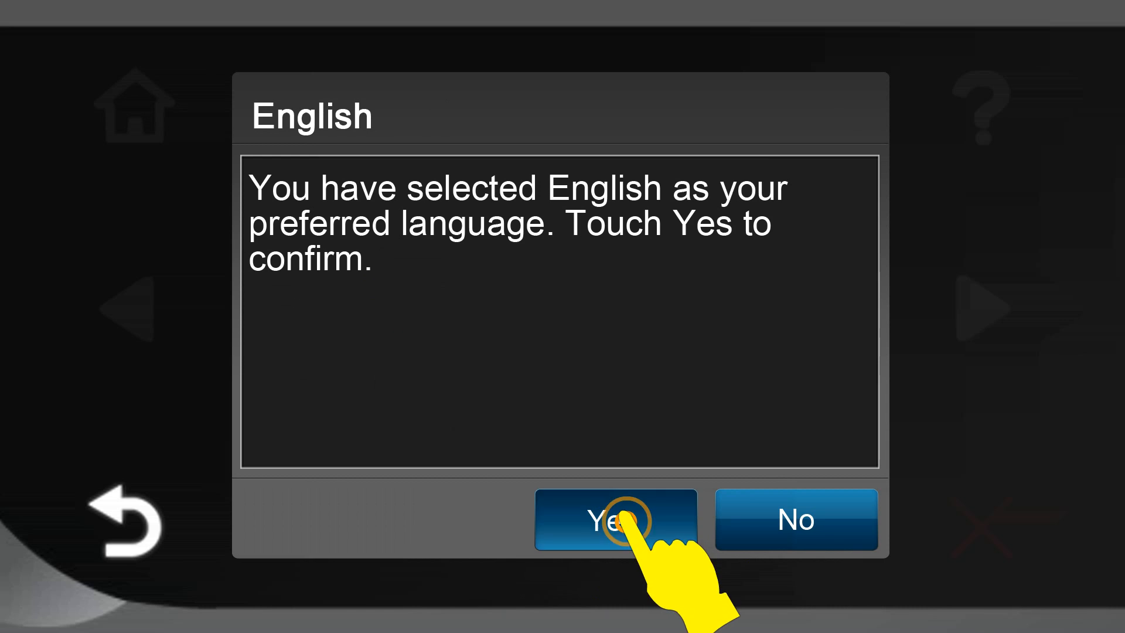
pyautogui.click(616, 519)
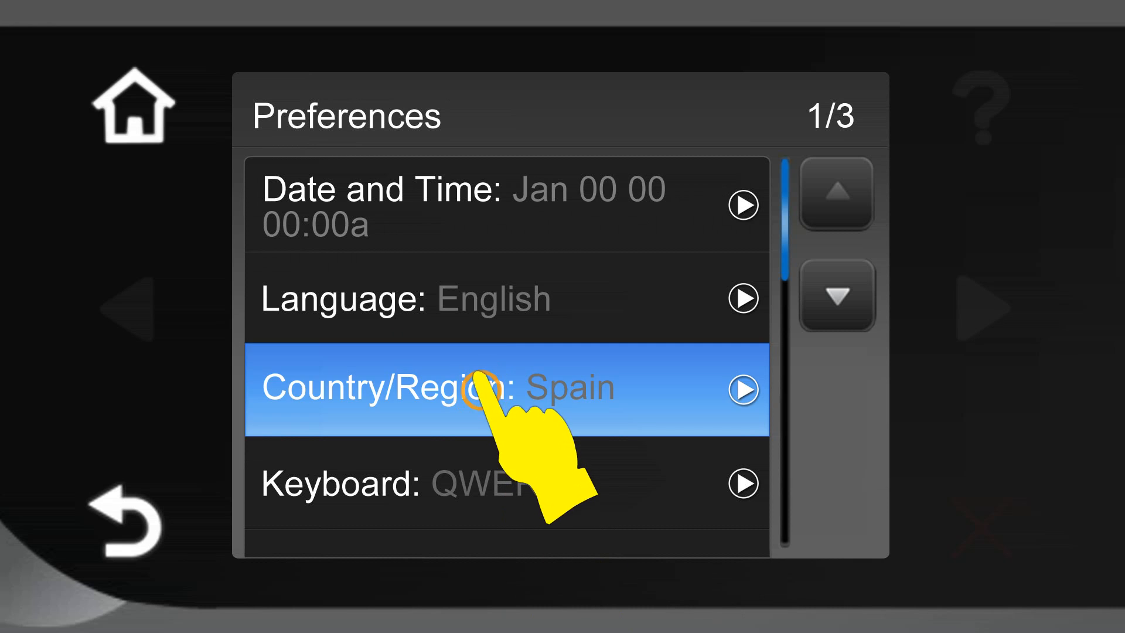
# Step: Change Country/Region from Spain to USA and confirm
pyautogui.click(479, 389)
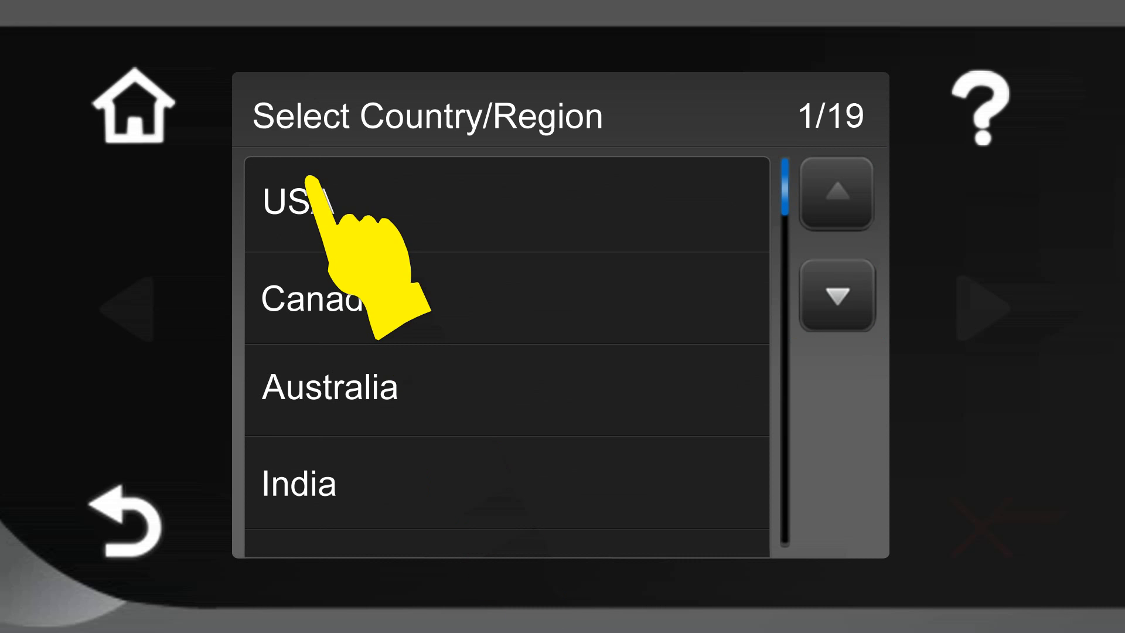
pyautogui.click(296, 203)
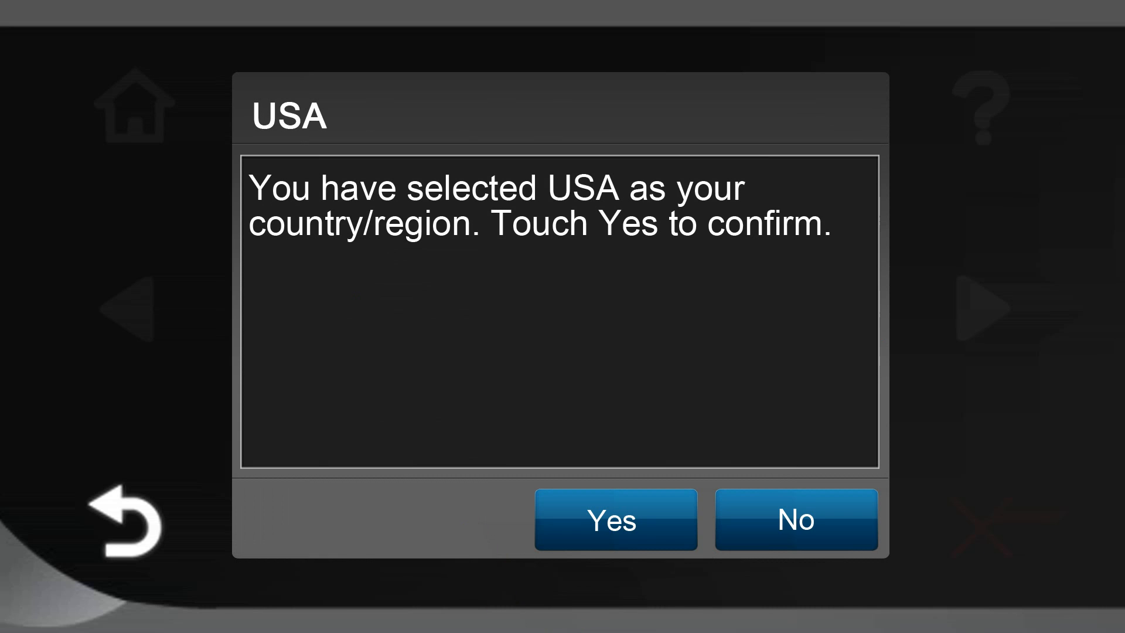
pyautogui.click(631, 527)
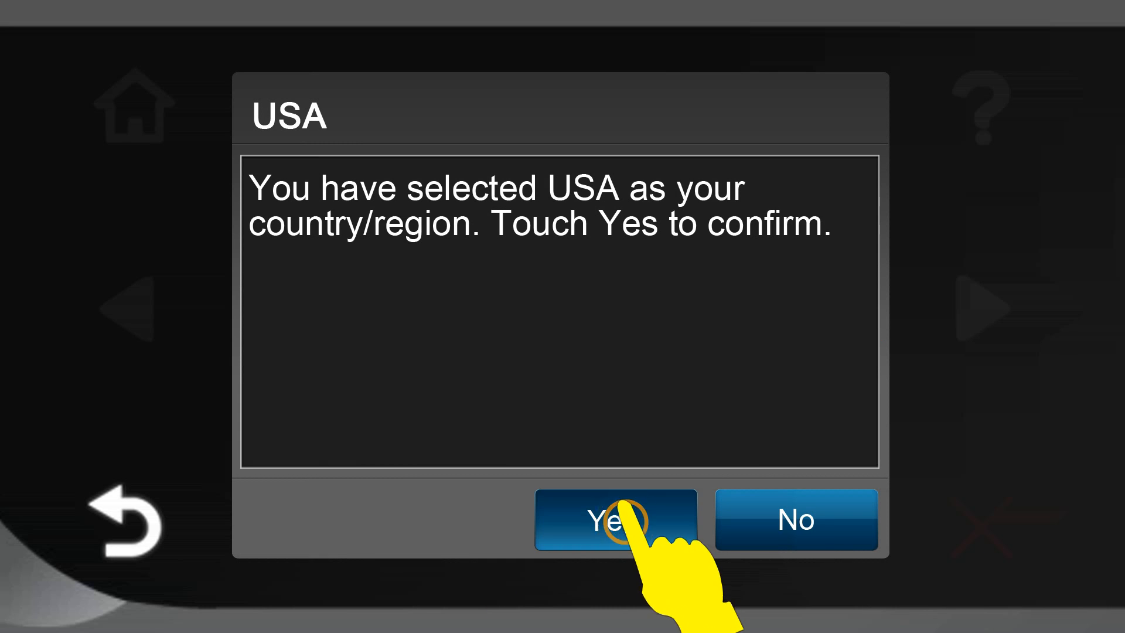
# Step: Return the printer display to the home screen
pyautogui.click(623, 521)
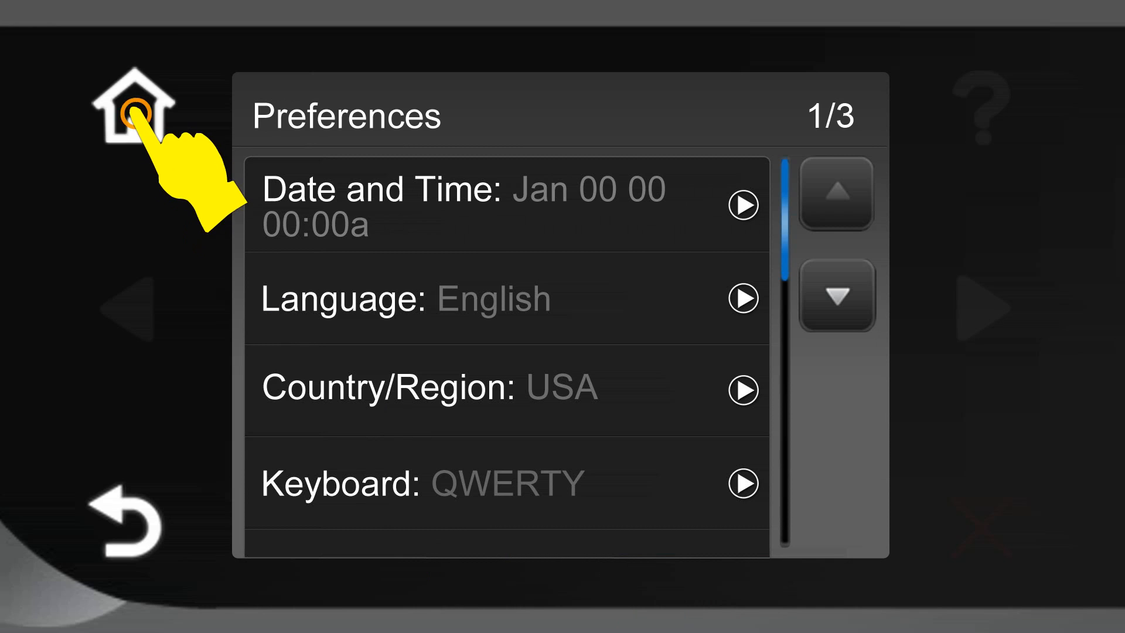
pyautogui.click(135, 111)
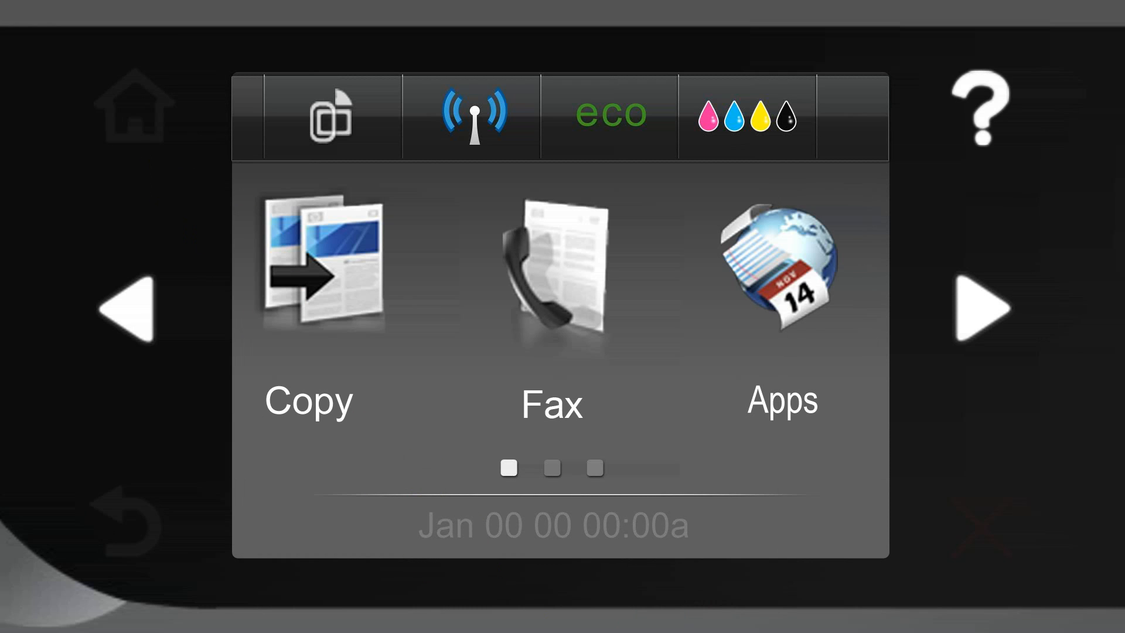